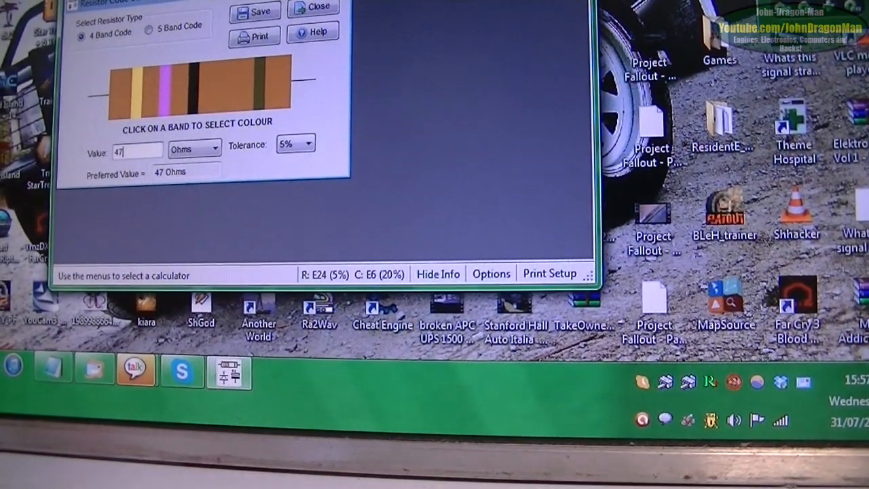
# Step: Close the Resistor Code Calculator window
pyautogui.click(313, 7)
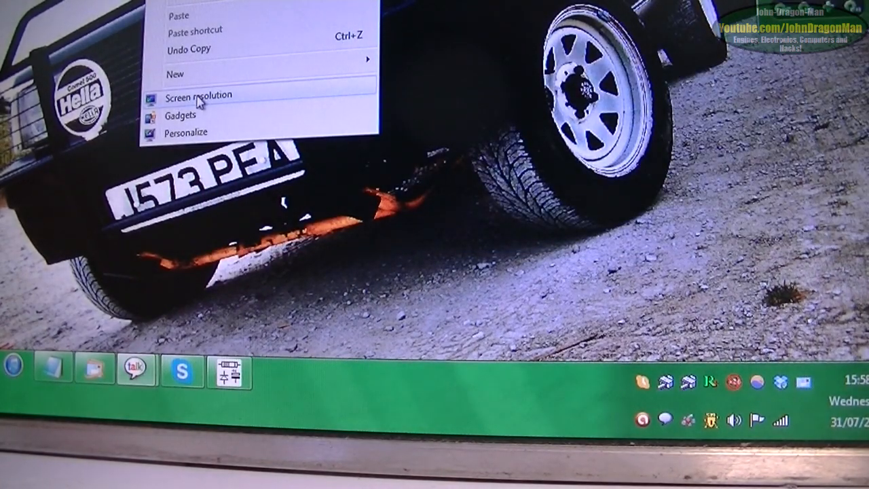
# Step: Open Screen Resolution settings and bring up the Multiple displays options for extending both monitors
pyautogui.click(198, 95)
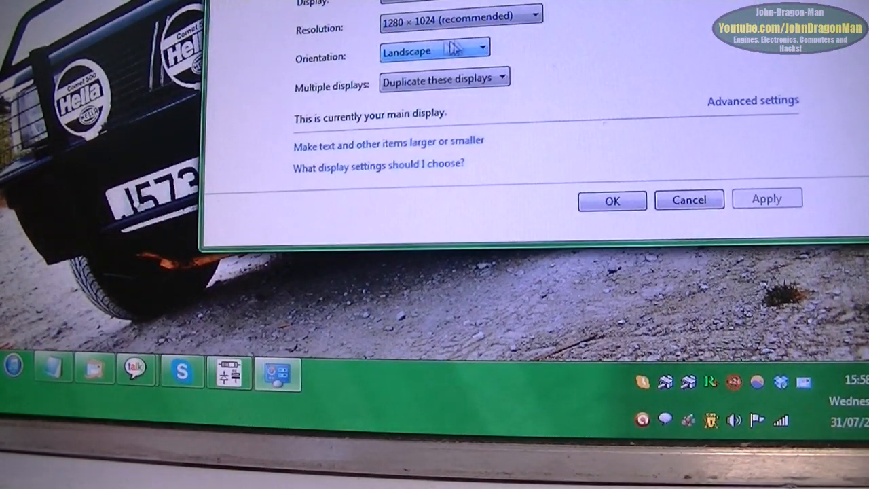
pyautogui.click(462, 15)
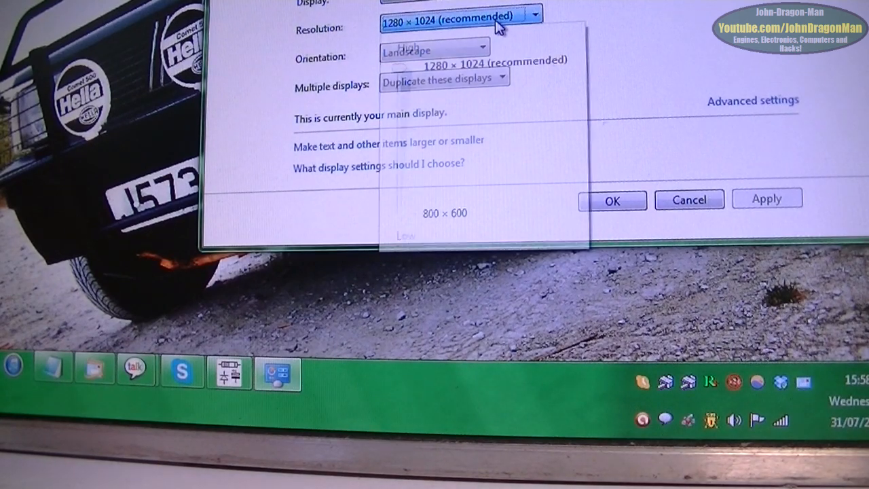
pyautogui.click(460, 17)
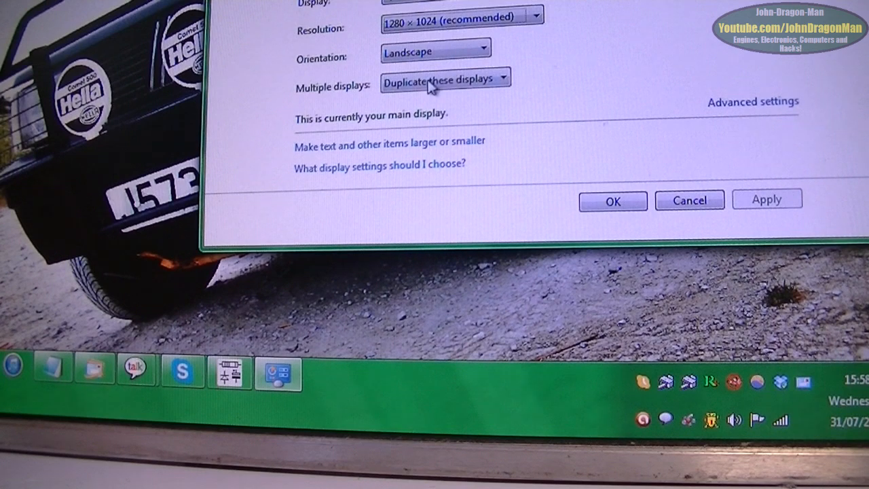
pyautogui.click(445, 79)
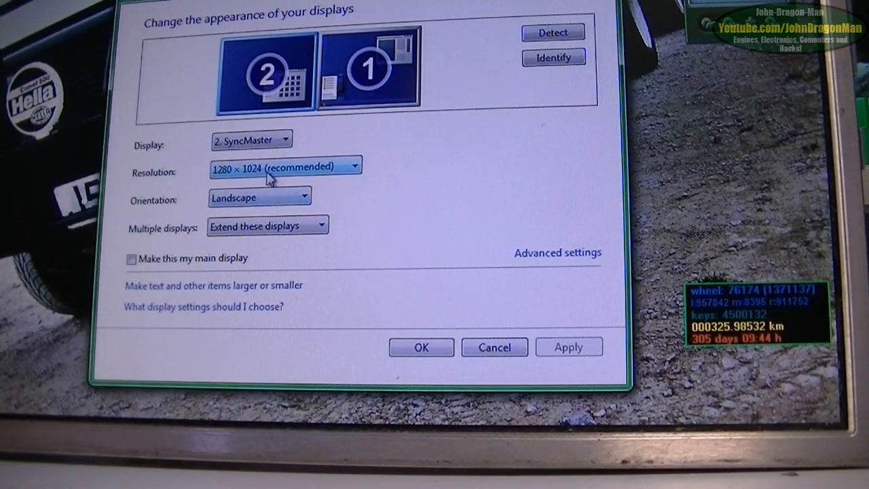
# Step: Lower the SyncMaster resolution to 1280 × 768, apply it and keep the change
pyautogui.click(285, 165)
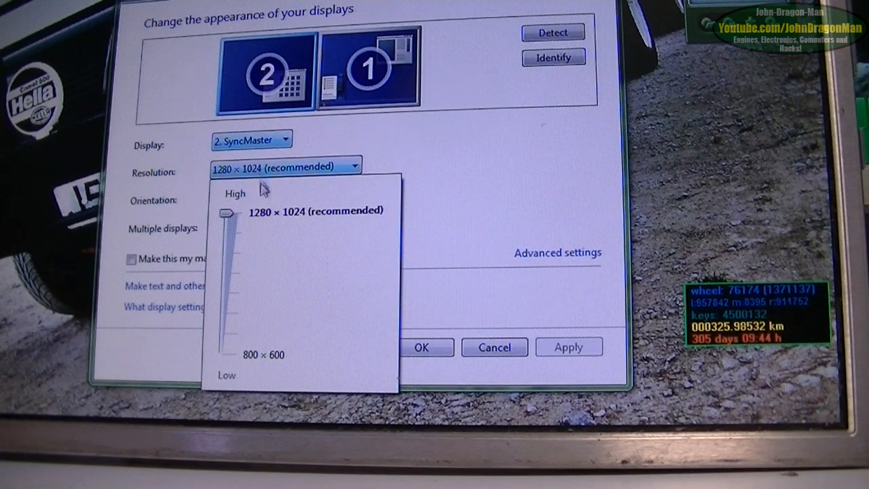
pyautogui.moveTo(229, 212); pyautogui.dragTo(230, 273)
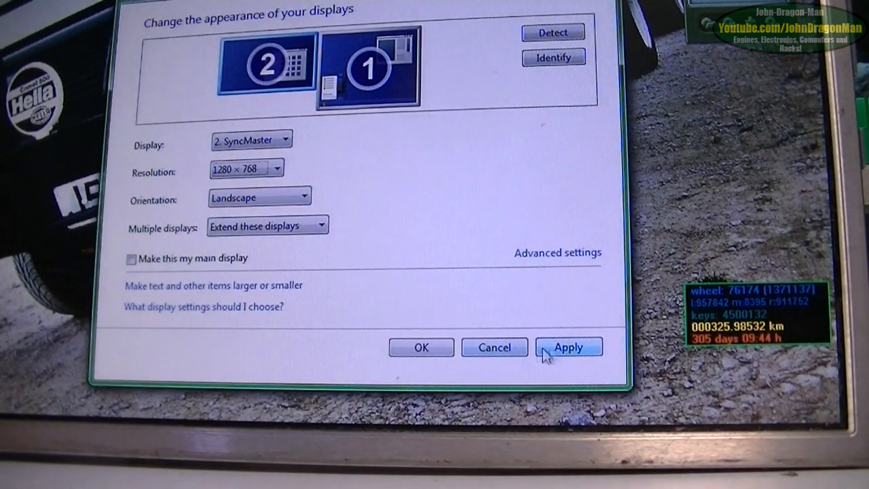
pyautogui.click(567, 347)
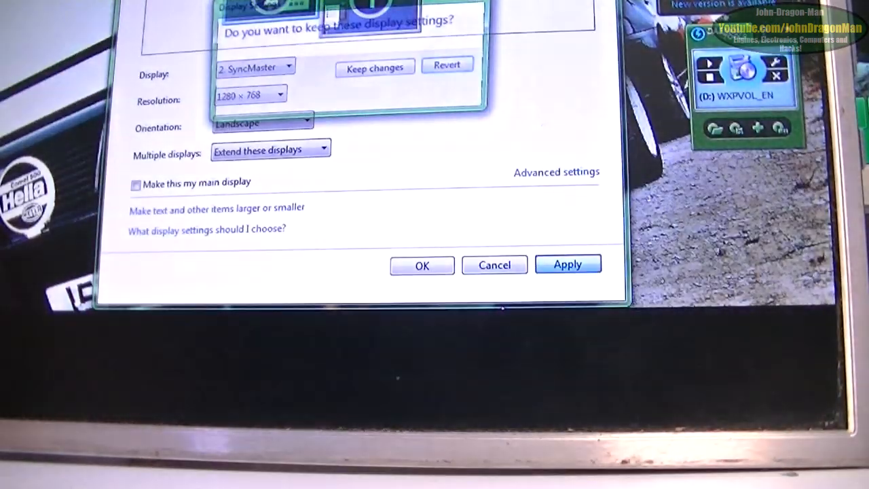
pyautogui.click(374, 67)
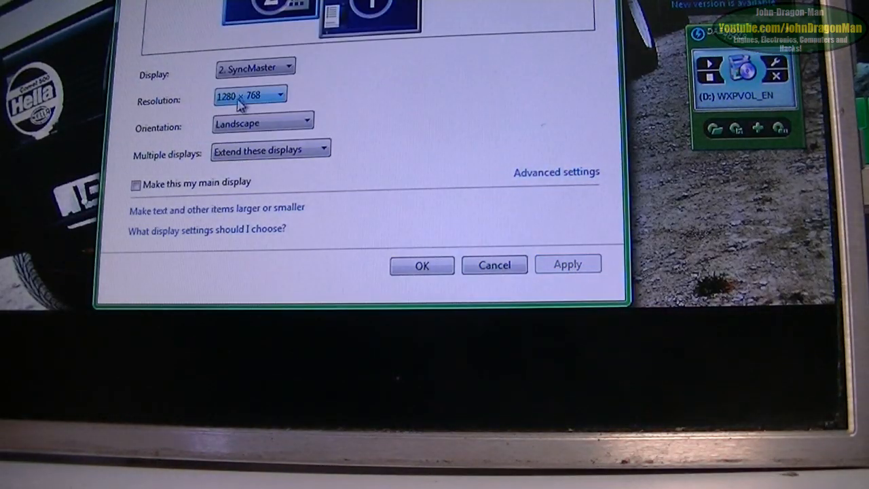
# Step: Set and keep 1280 × 800, then start lowering the resolution further
pyautogui.click(279, 95)
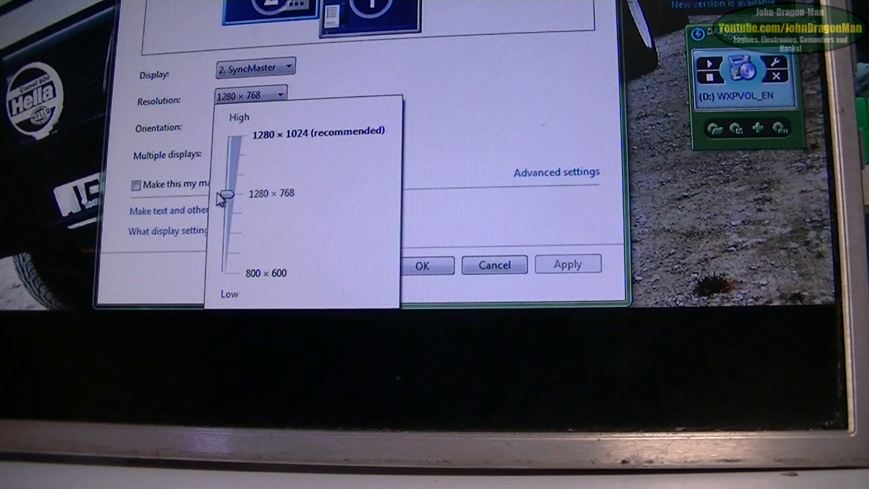
pyautogui.moveTo(227, 193); pyautogui.dragTo(228, 174)
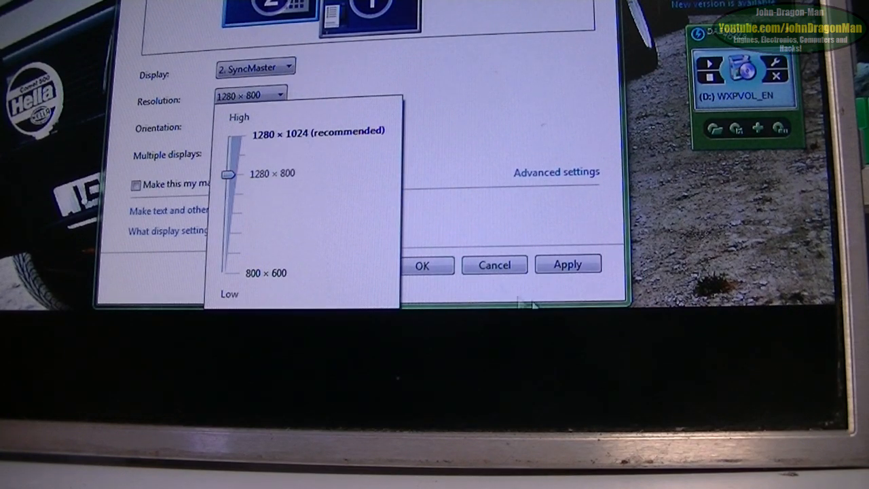
pyautogui.click(280, 93)
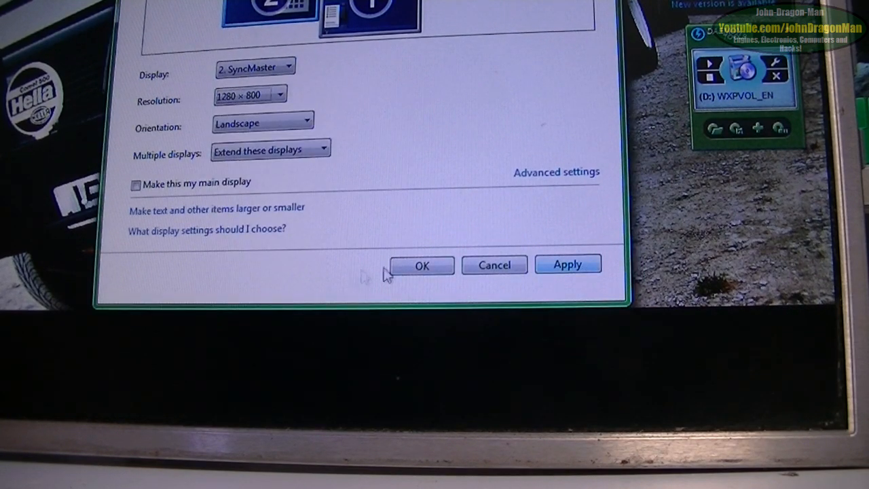
pyautogui.click(567, 263)
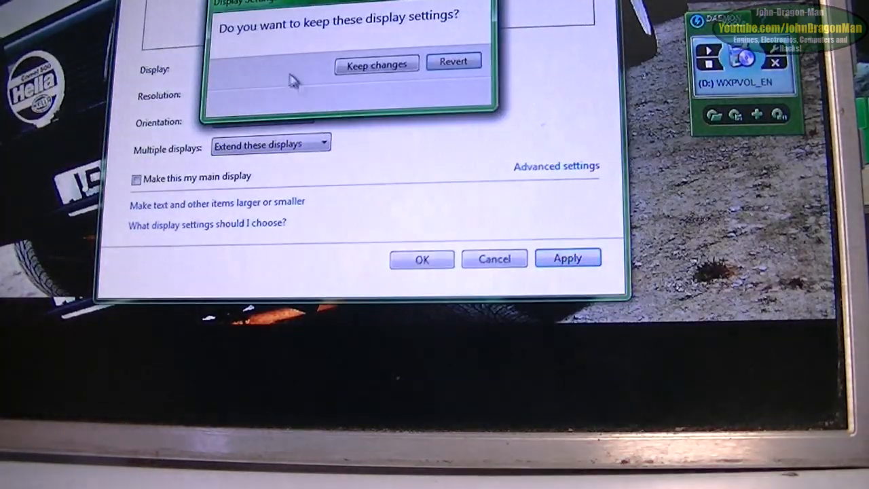
pyautogui.click(377, 65)
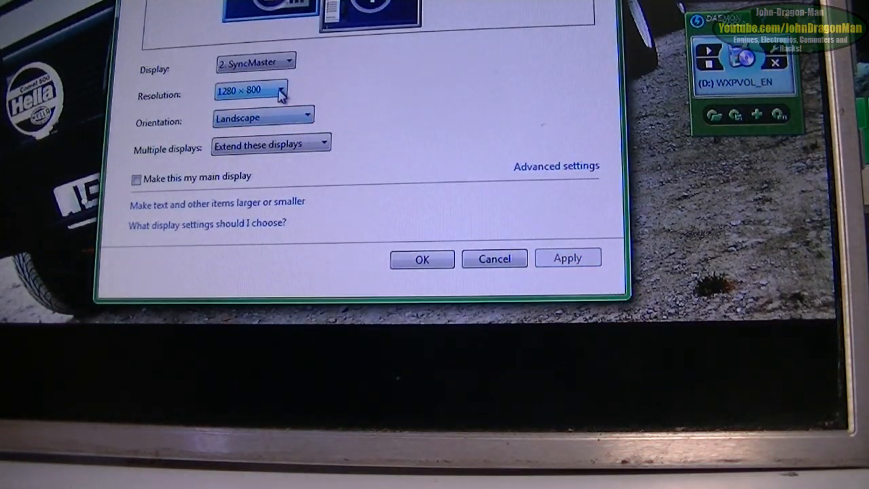
pyautogui.click(280, 89)
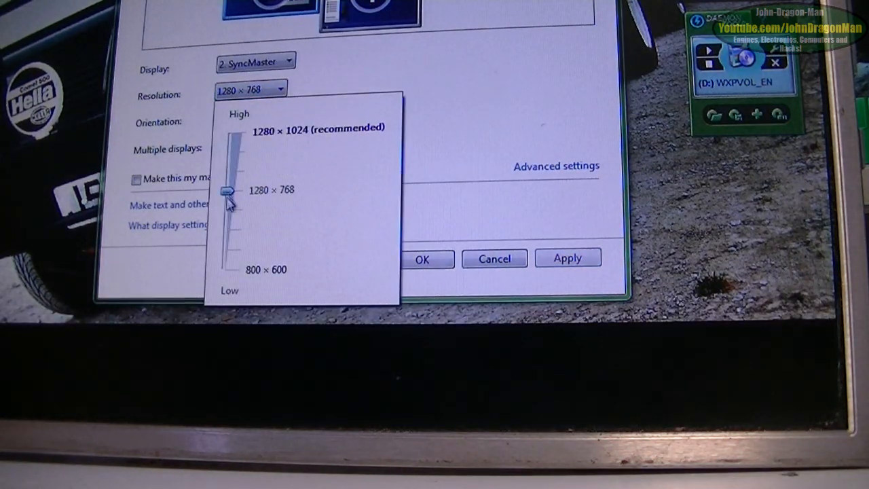
pyautogui.moveTo(229, 188); pyautogui.dragTo(230, 208)
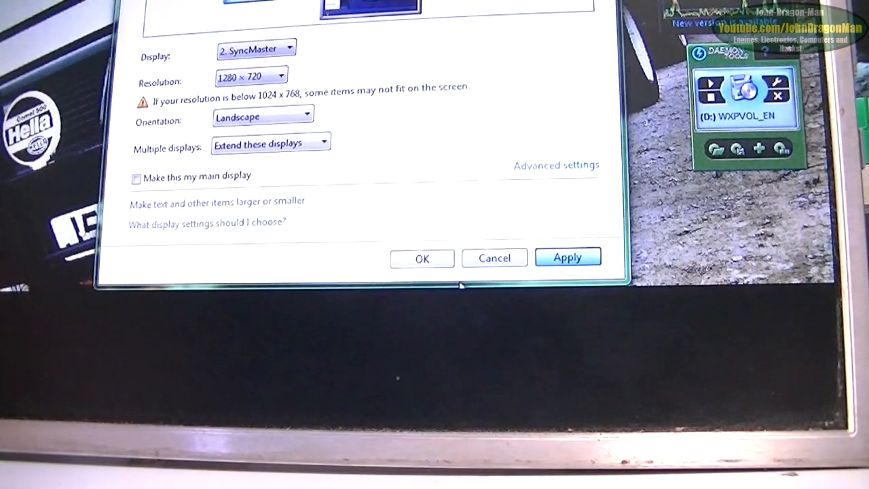
# Step: Slide SyncMaster's resolution through 1152 × 864 and 1024 × 768 to 800 × 600, and apply
pyautogui.click(567, 257)
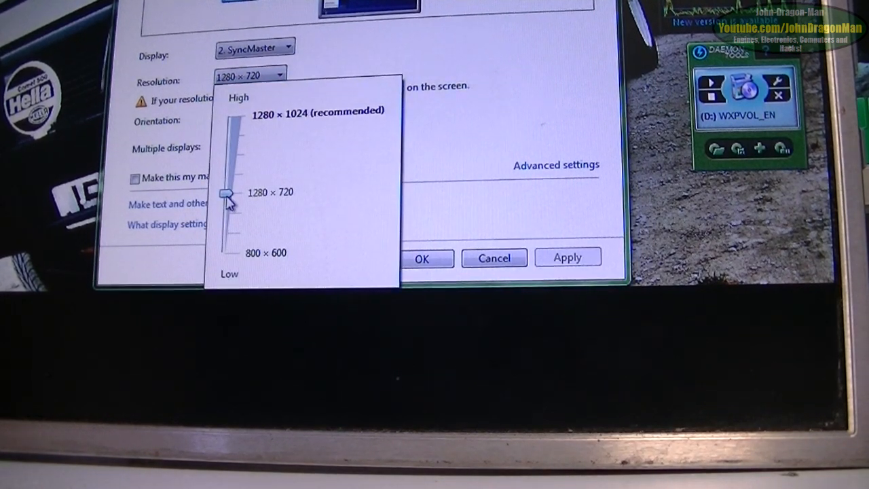
pyautogui.moveTo(227, 194); pyautogui.dragTo(228, 211)
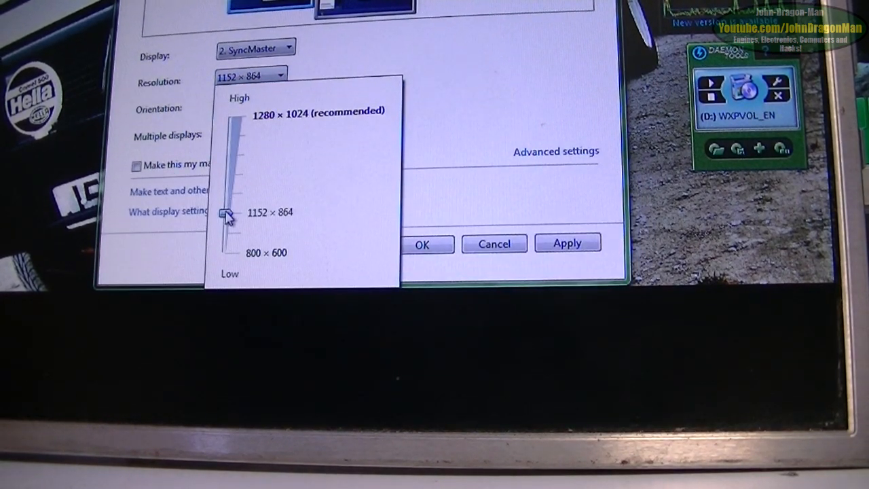
pyautogui.moveTo(226, 212); pyautogui.dragTo(227, 233)
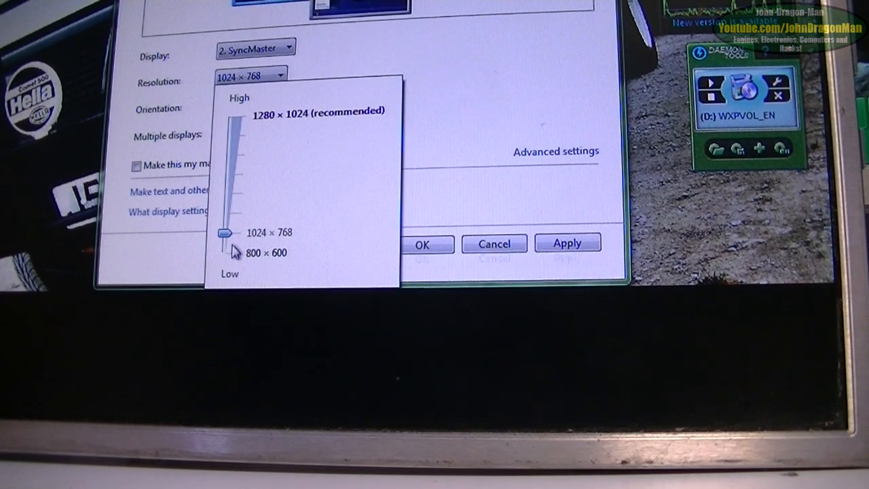
pyautogui.moveTo(224, 232); pyautogui.dragTo(224, 252)
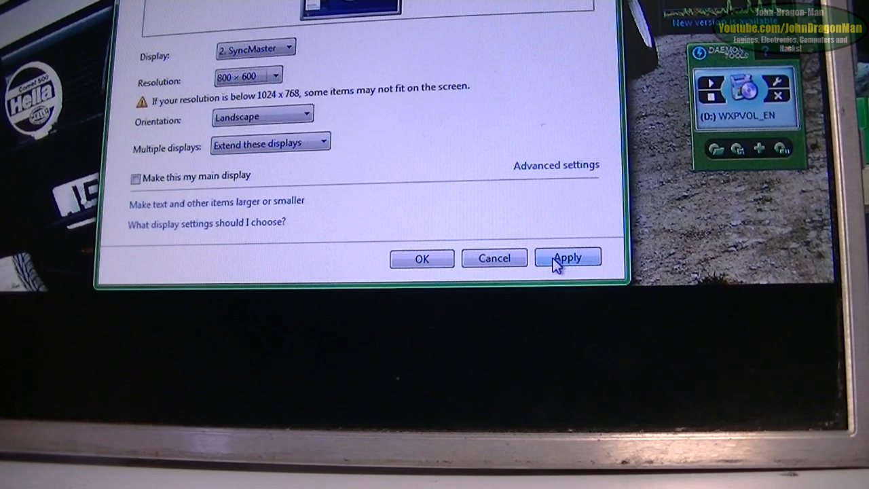
pyautogui.click(567, 257)
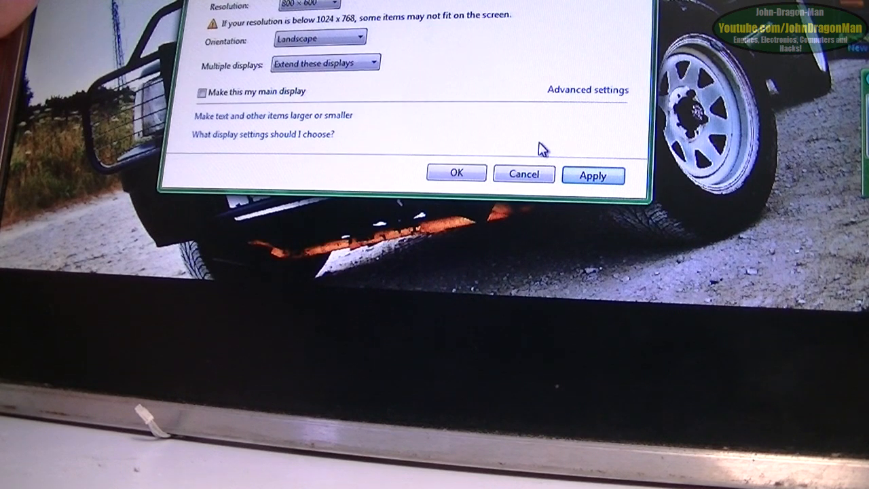
pyautogui.click(312, 6)
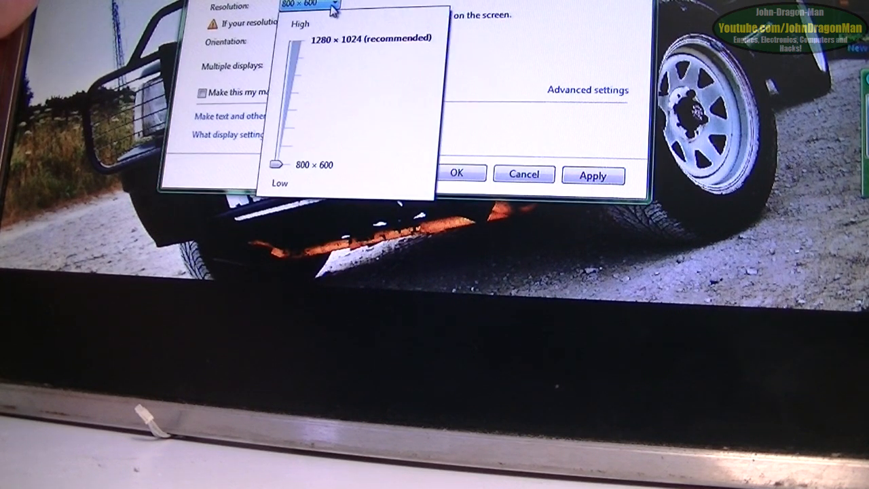